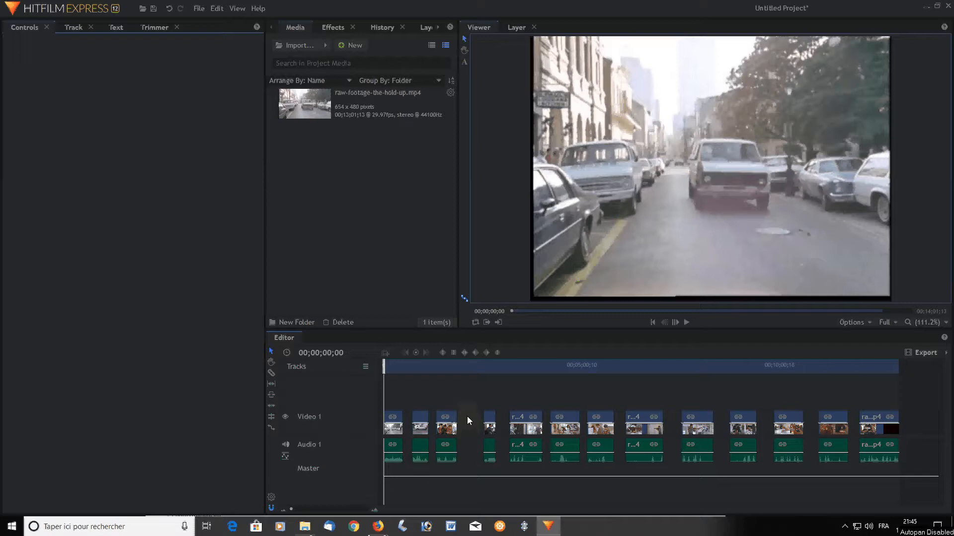
Start a new Plane item from the Media panel's New menu.
right_click(467, 420)
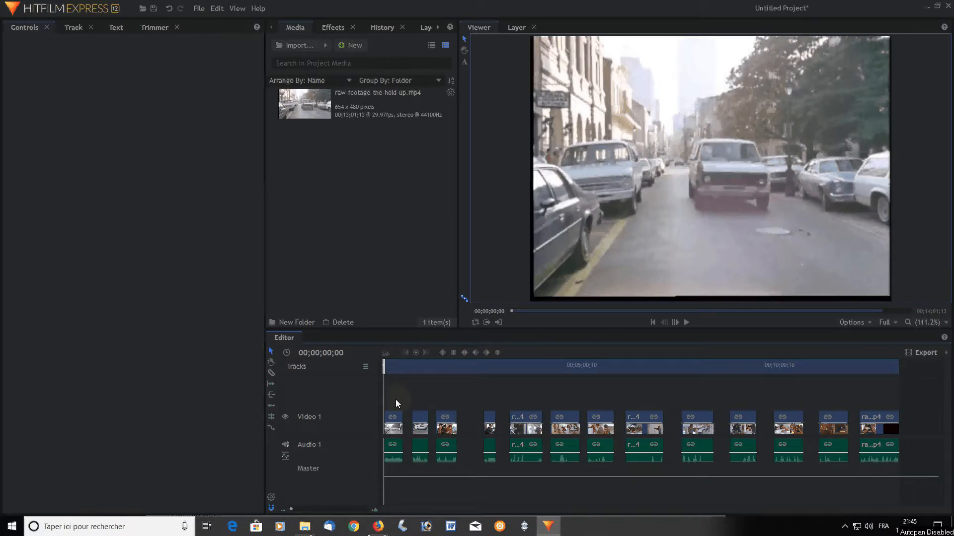
left_click(352, 45)
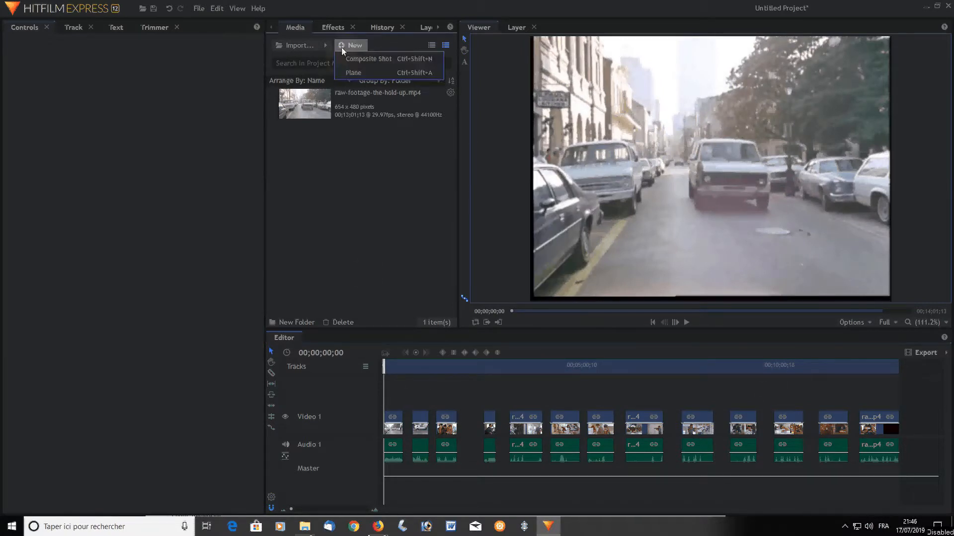
left_click(354, 73)
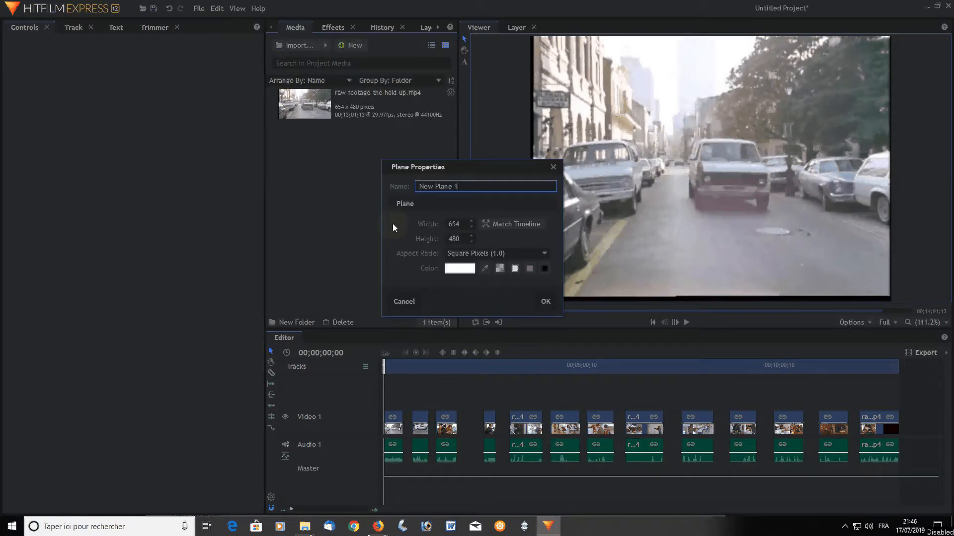
Create the white 654×480 plane New Plane 1 for filling the Video 1 gaps.
left_click(544, 301)
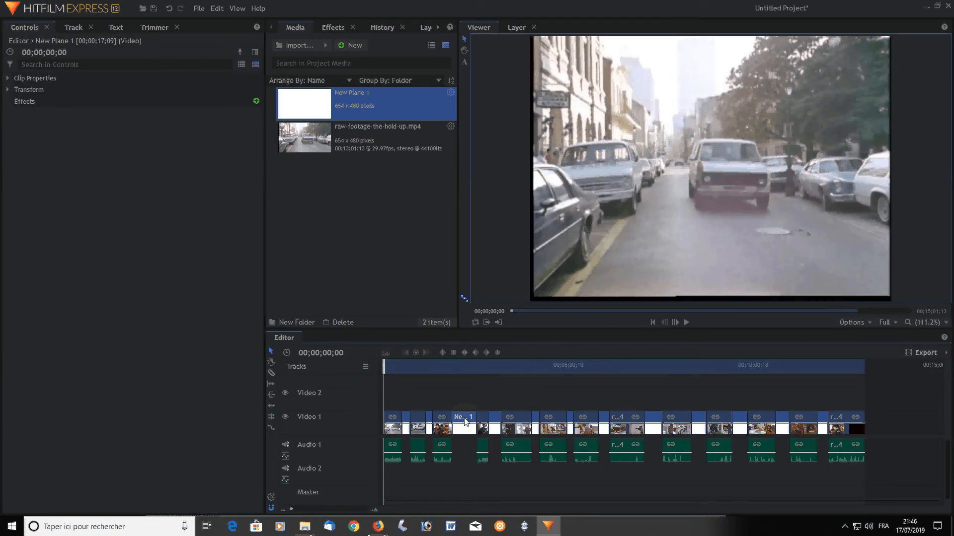
Ripple-delete the New Plane 1 clips so the street-footage clips sit back to back.
right_click(463, 416)
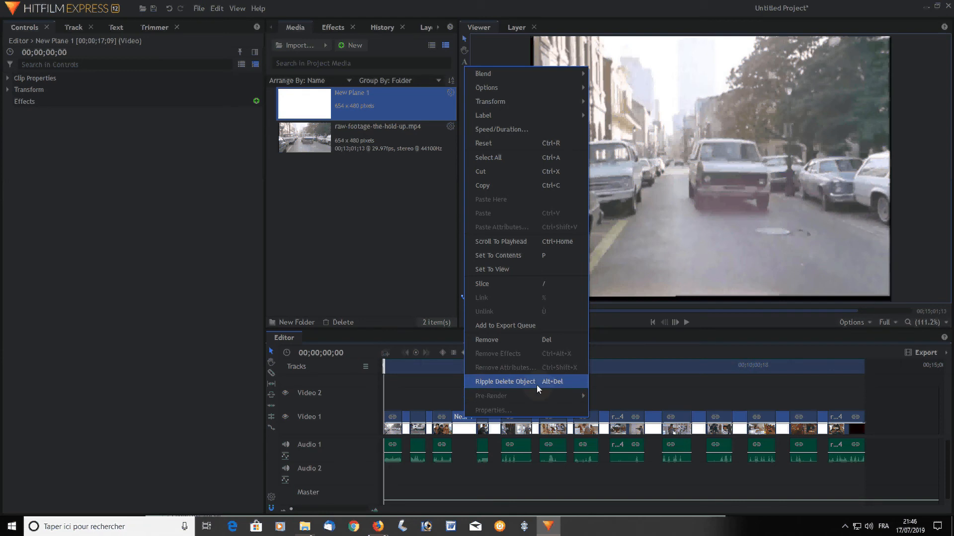
left_click(503, 382)
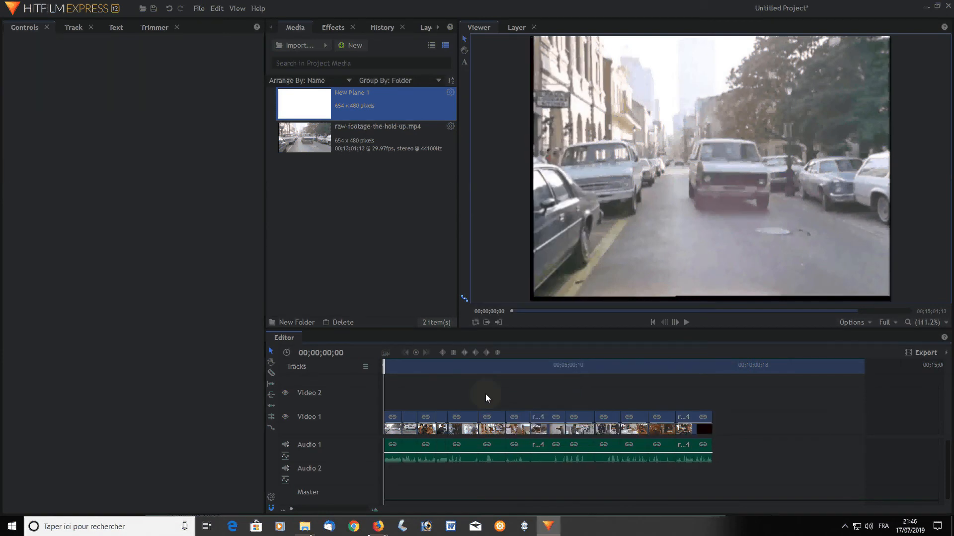